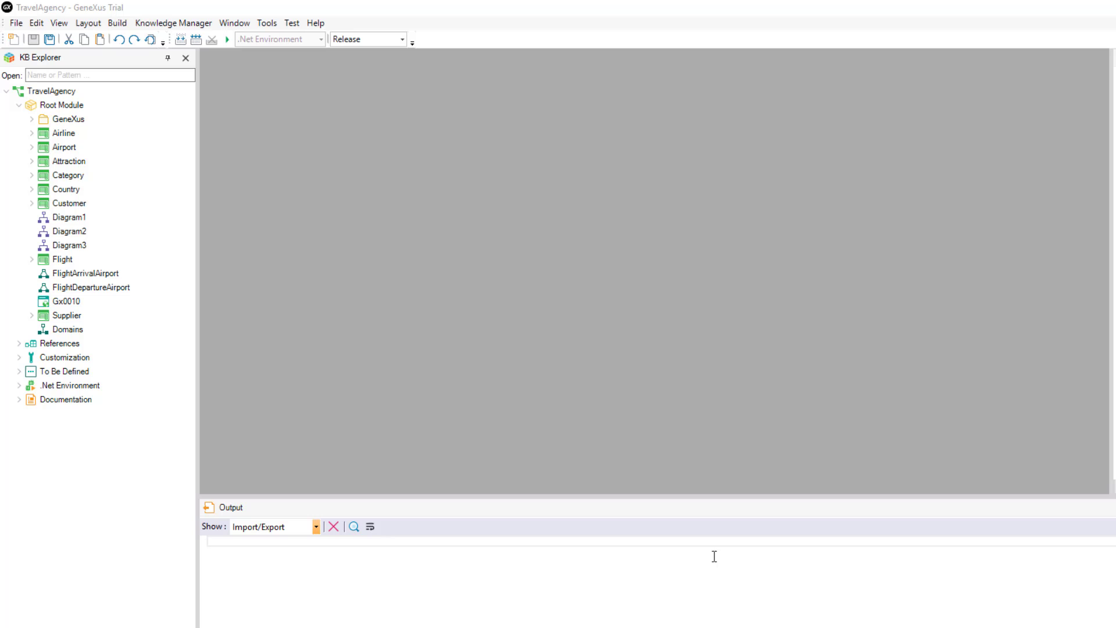
pyautogui.moveTo(594, 381)
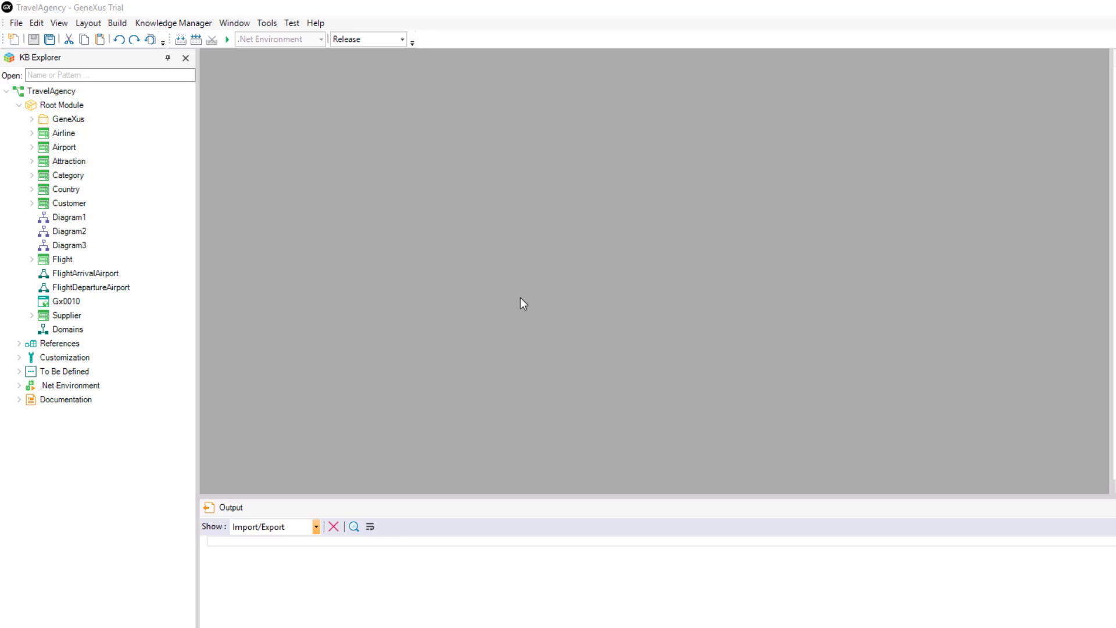
# Open the Knowledge Manager menu in the TravelAgency knowledge base.
pyautogui.click(169, 23)
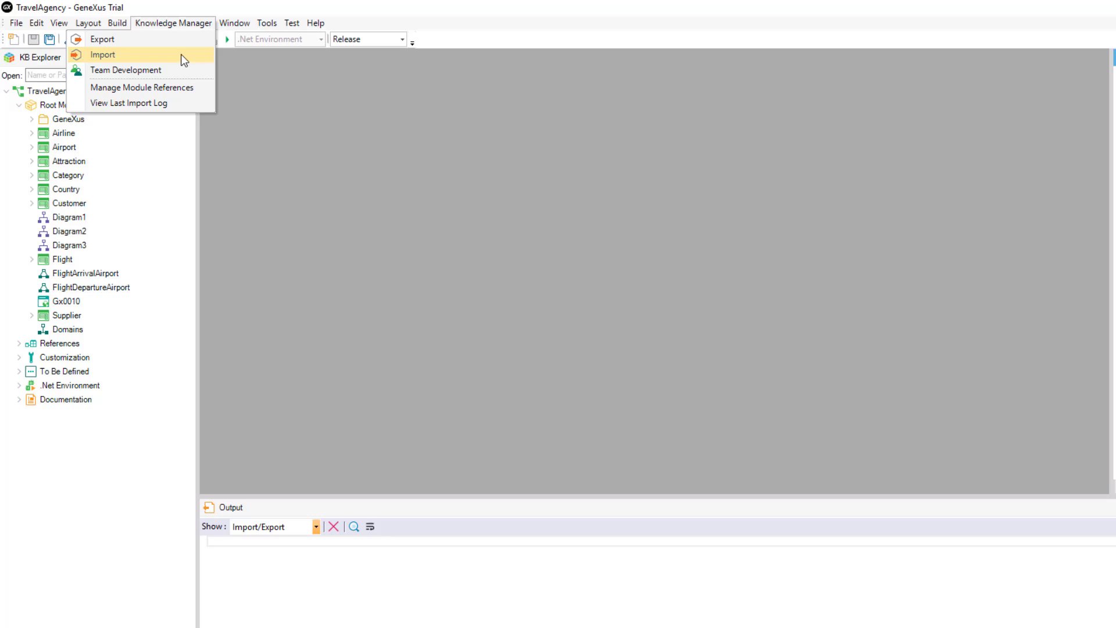
# Start an export of TravelAgency to Desktop TravelAgency.xpz and pick objects.
pyautogui.click(103, 40)
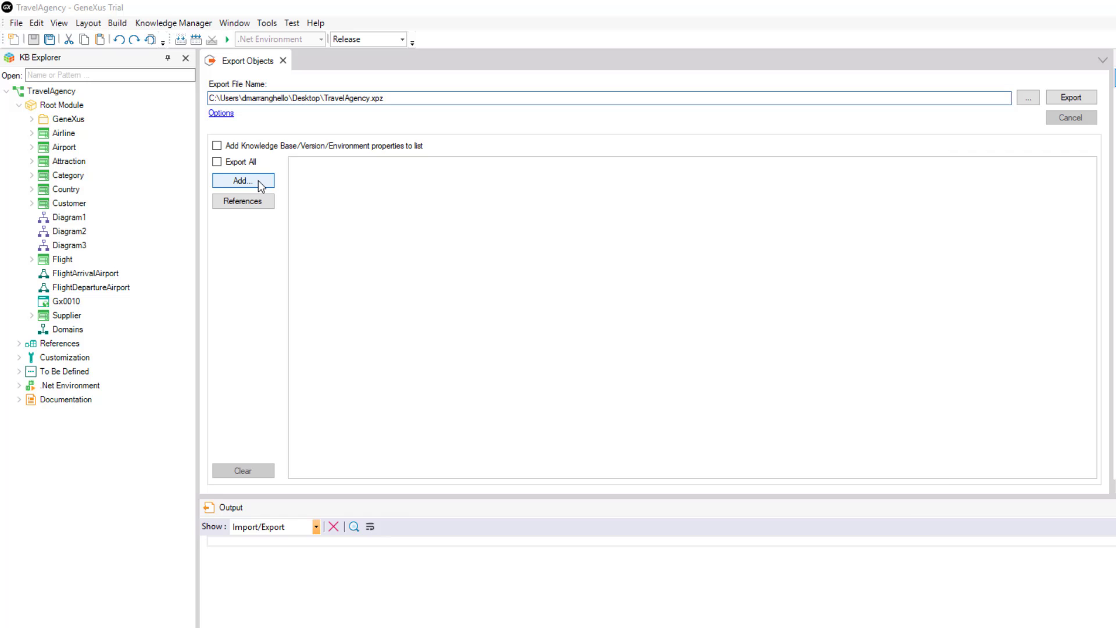
pyautogui.click(242, 181)
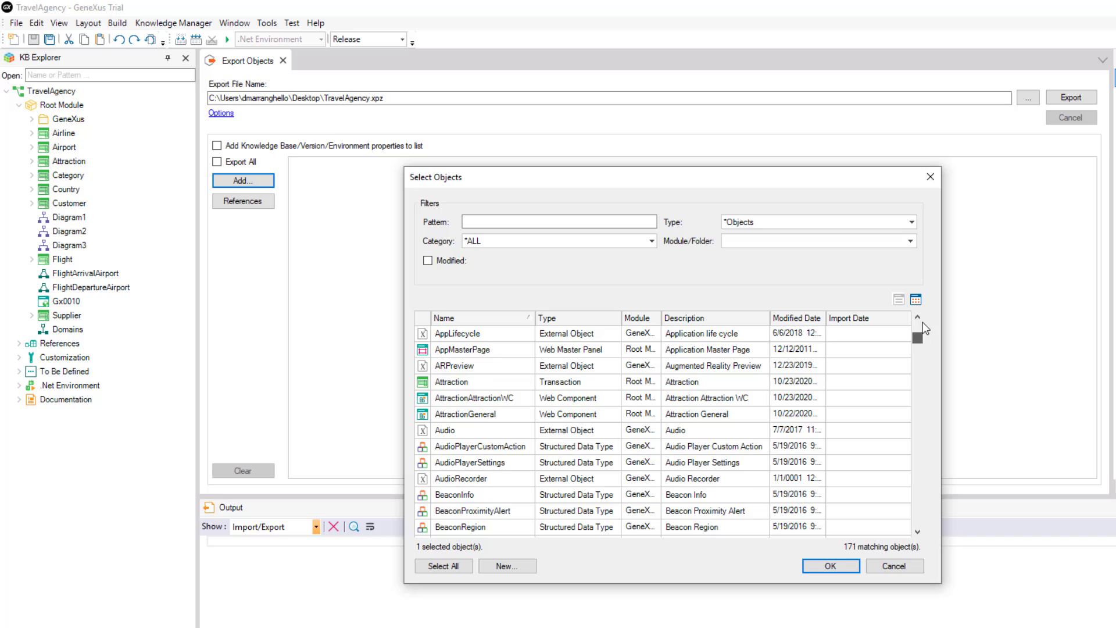
pyautogui.scroll(3)
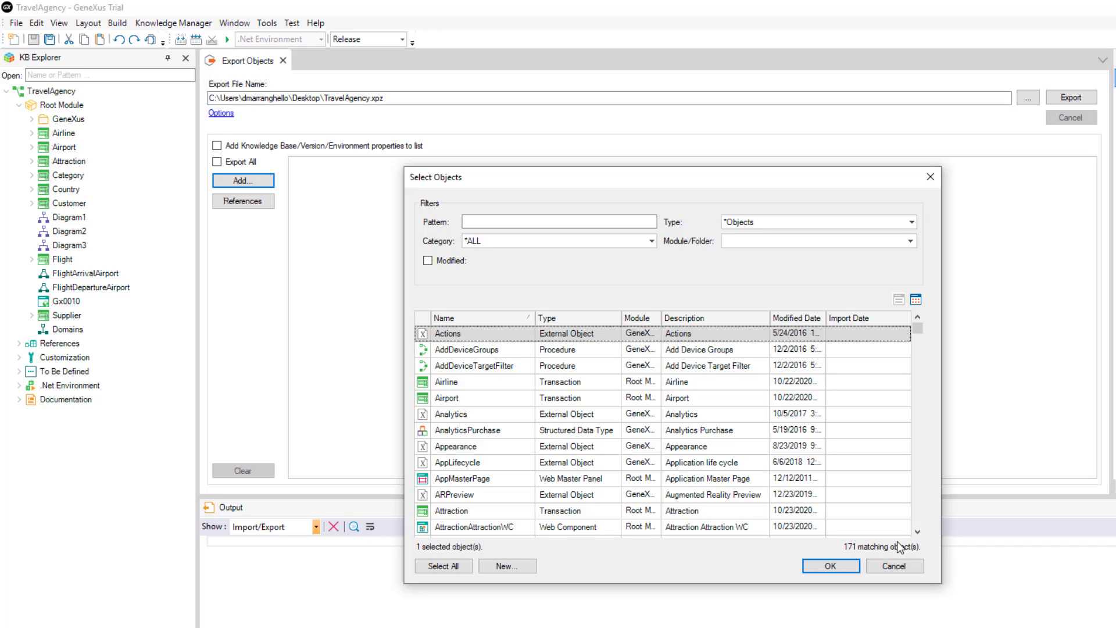
pyautogui.click(894, 565)
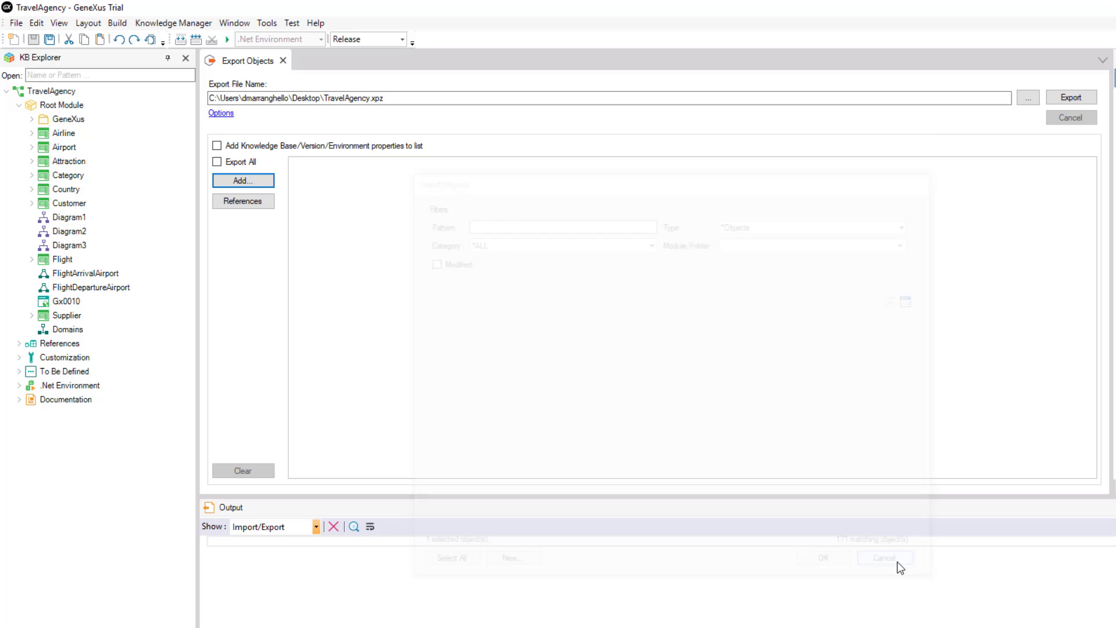
# Check Export All and run the export to TravelAgency.xpz.
pyautogui.click(885, 558)
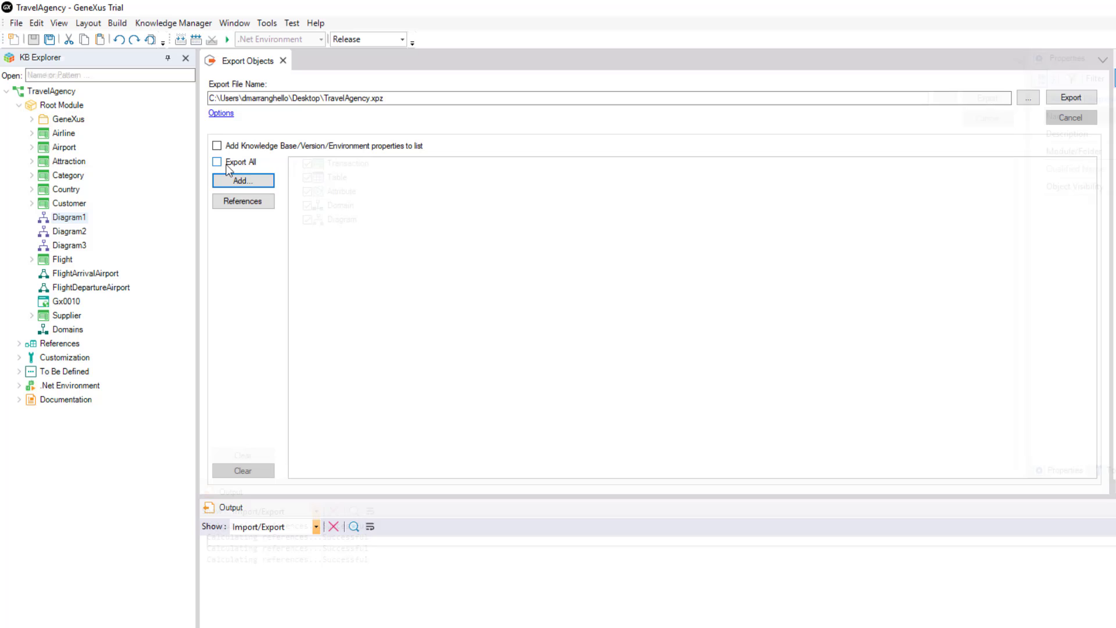
pyautogui.click(214, 162)
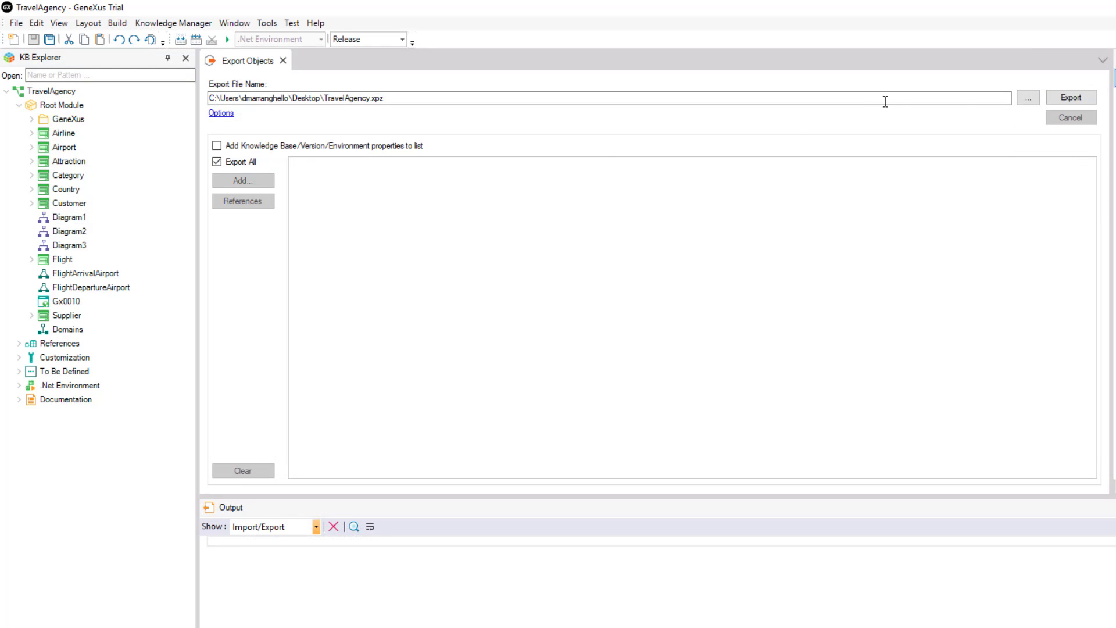
pyautogui.click(1072, 97)
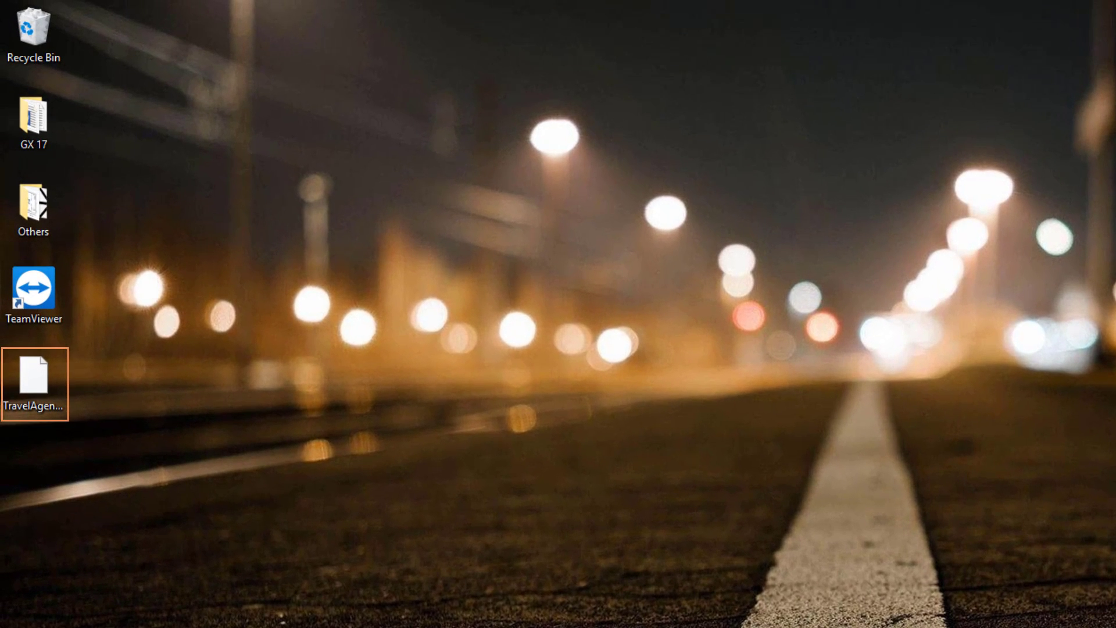
# Double-click the exported TravelAgency.xpz icon on the Desktop.
pyautogui.doubleClick(36, 374)
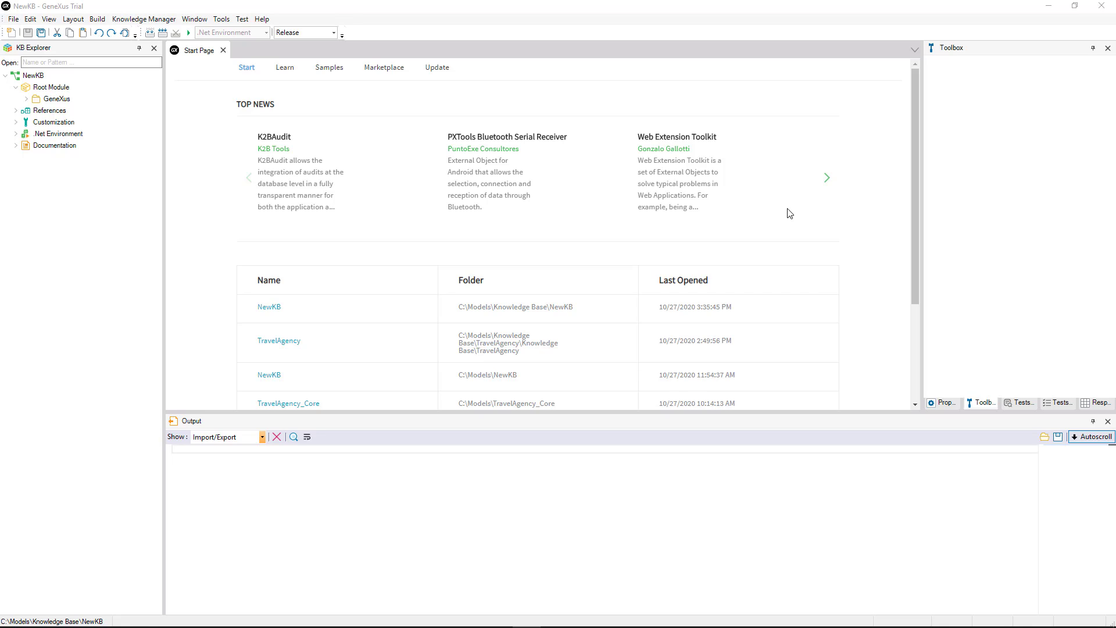
pyautogui.moveTo(599, 171)
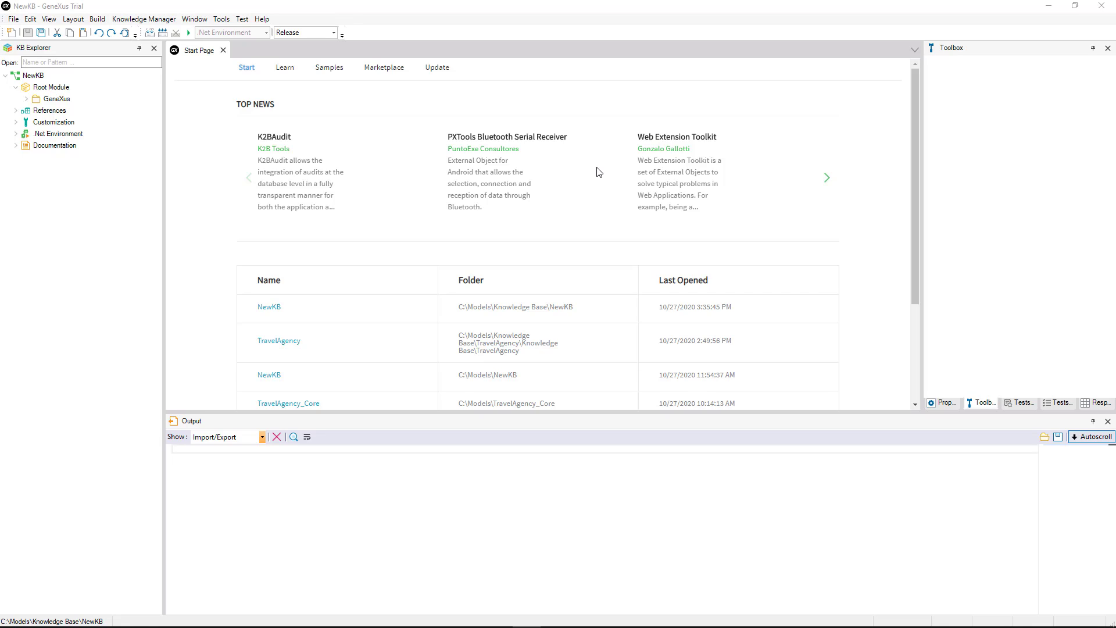
pyautogui.moveTo(550, 158)
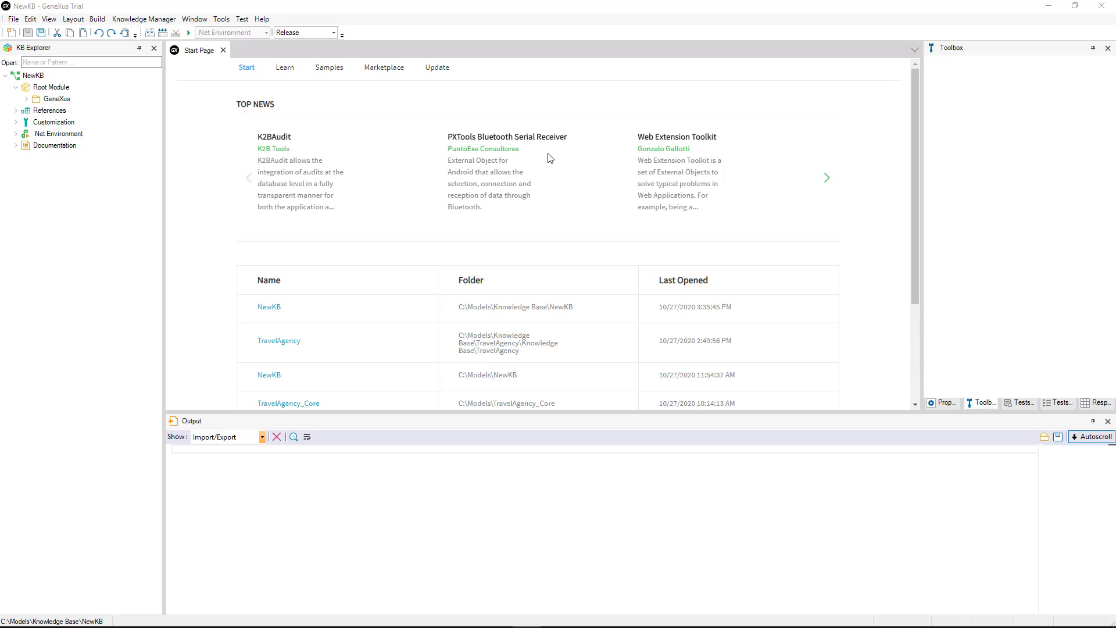
# Open the Import Objects tab from Knowledge Manager in NewKB.
pyautogui.click(159, 18)
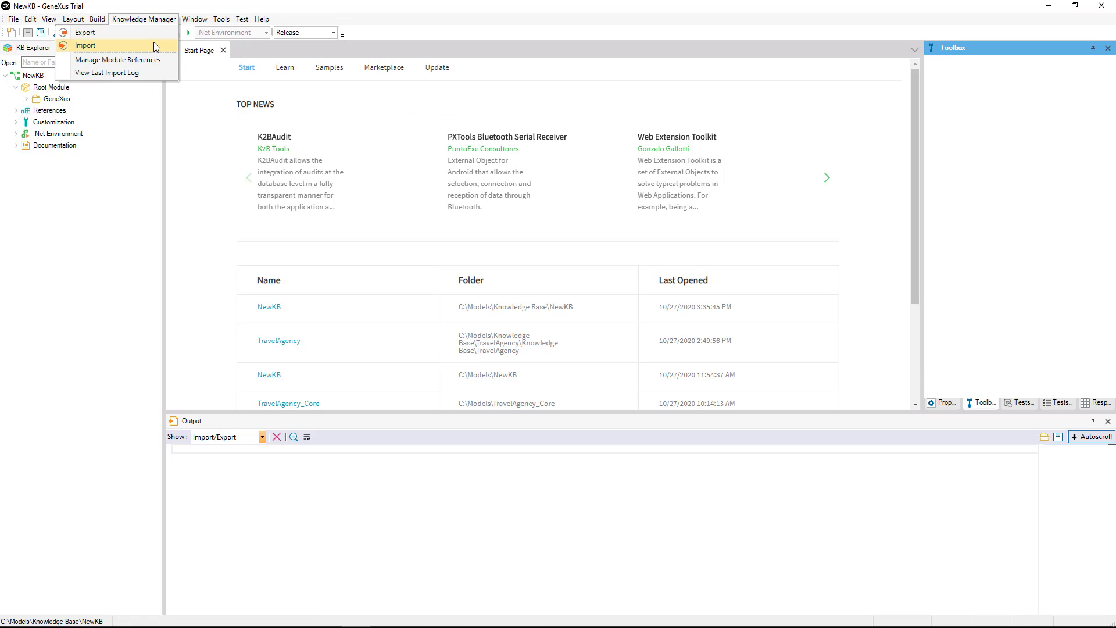
pyautogui.click(93, 46)
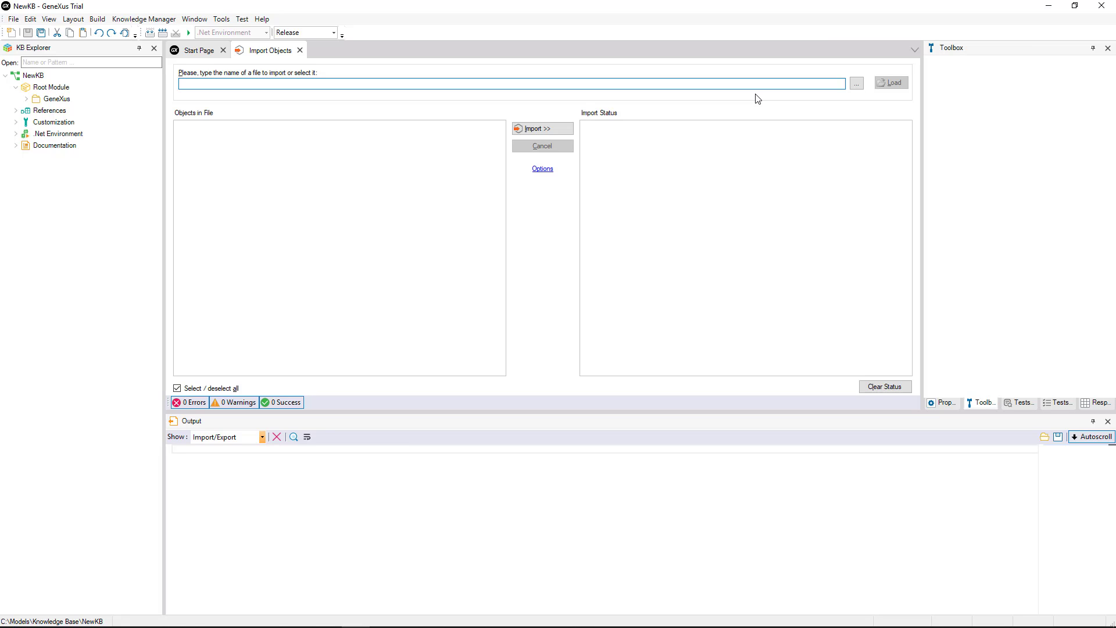
# Select TravelAgency.xpz from the Desktop as the import file.
pyautogui.click(857, 82)
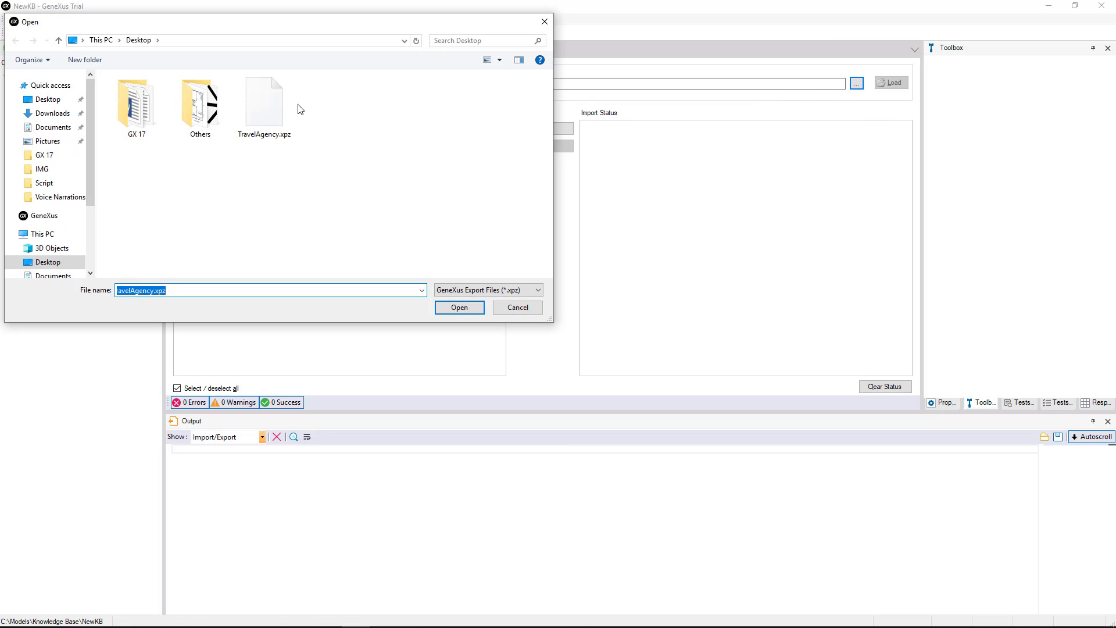
pyautogui.click(460, 307)
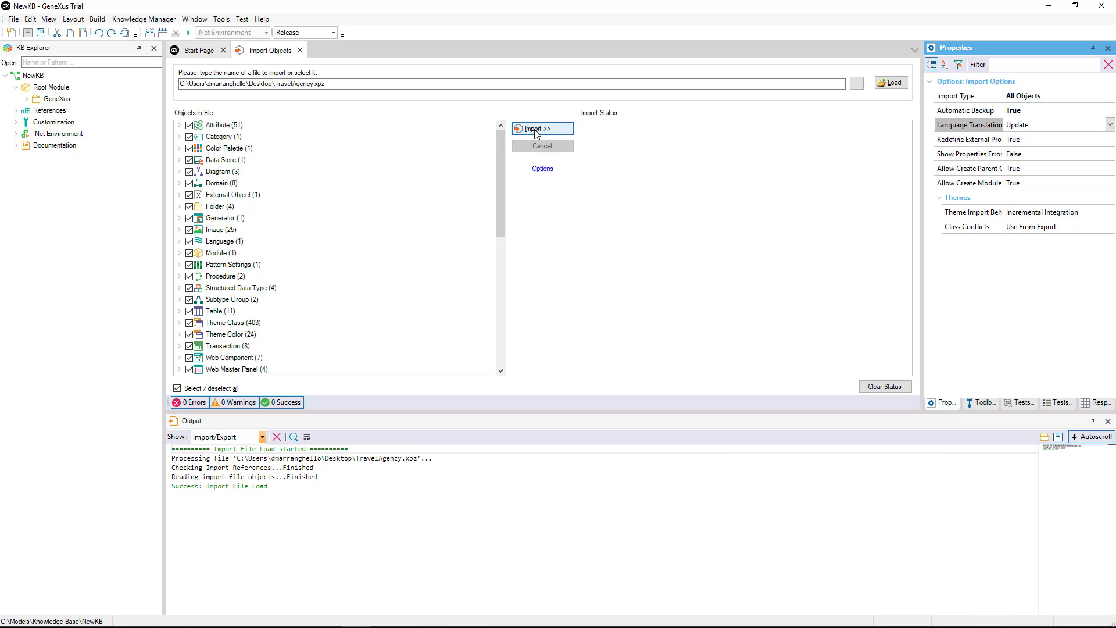
# Run Import >> to bring all TravelAgency objects into NewKB, 573 successes.
pyautogui.click(543, 128)
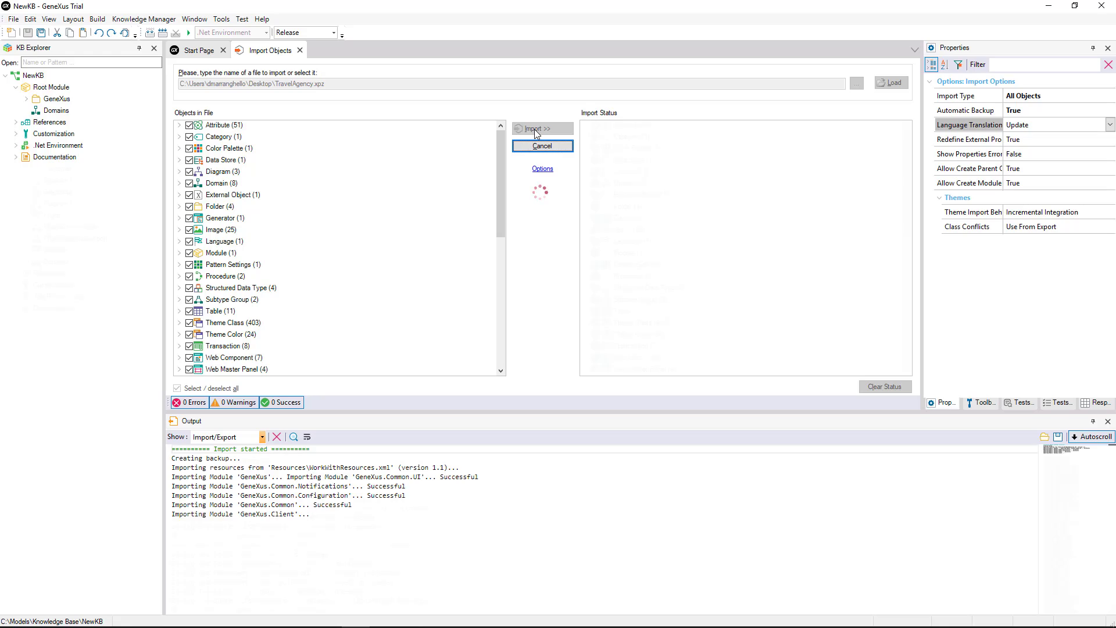
pyautogui.click(543, 128)
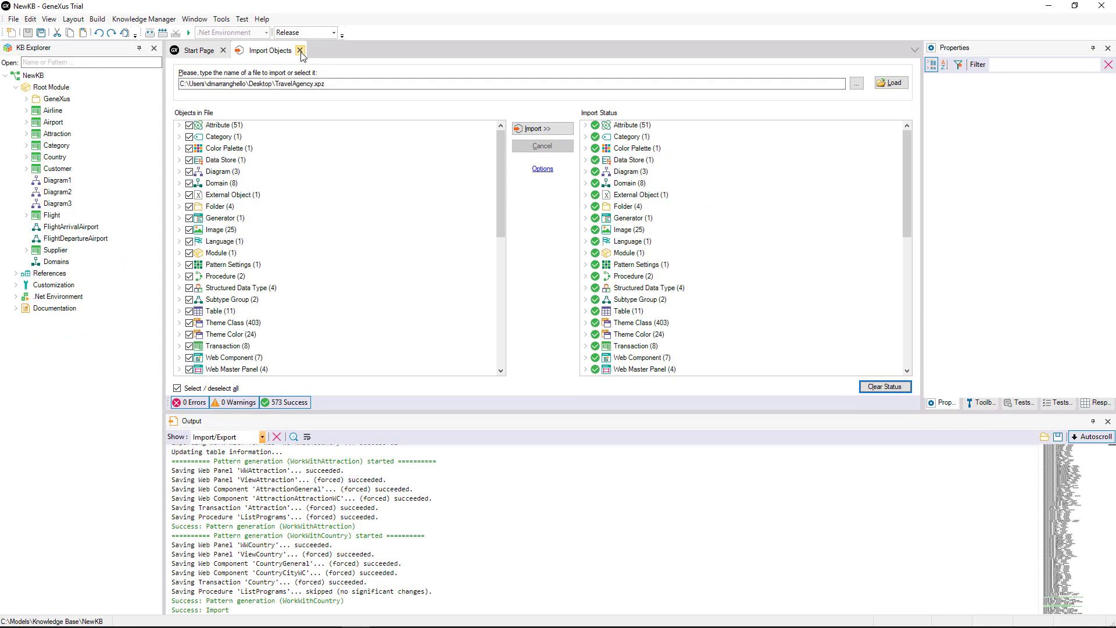
pyautogui.click(297, 51)
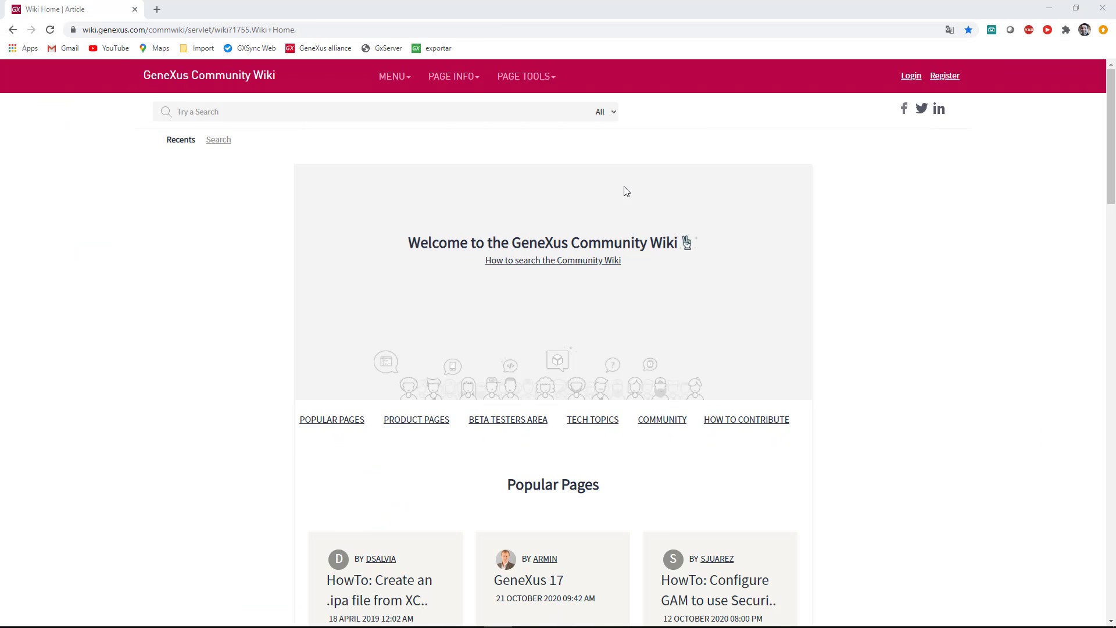
# Search the GeneXus Community Wiki for 'Knowledge Manager'.
pyautogui.write('Knowledge Manager')
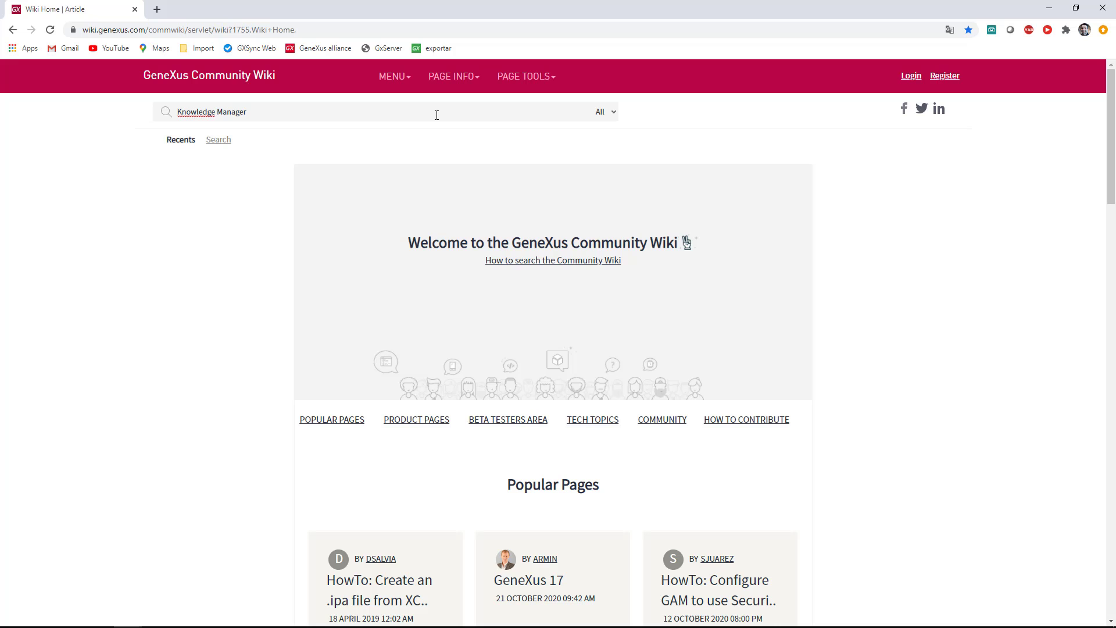
pyautogui.press('Enter')
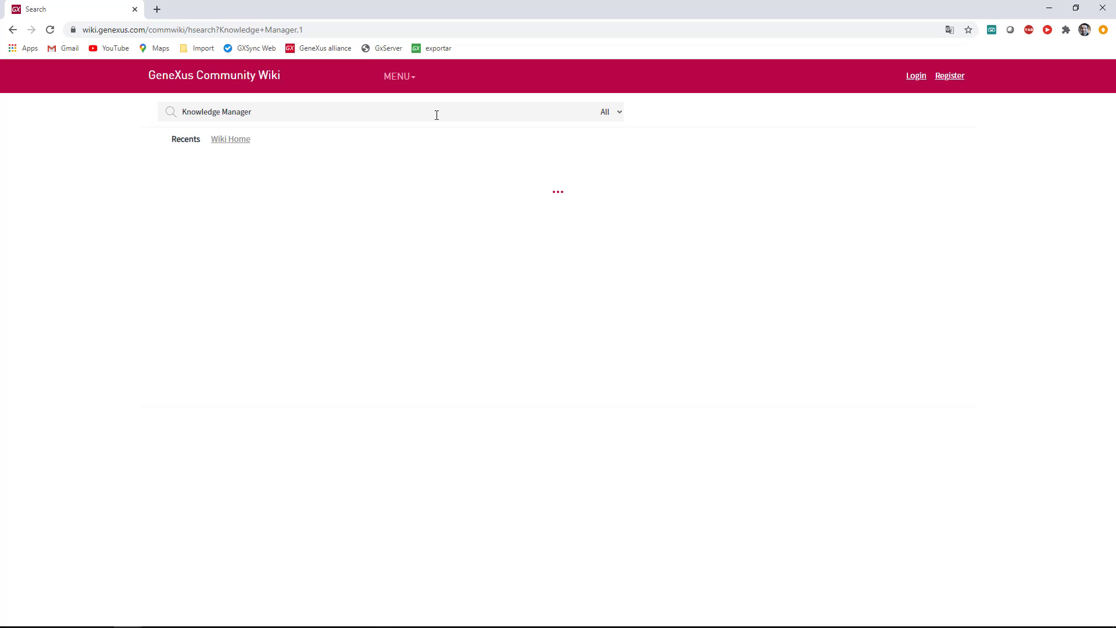